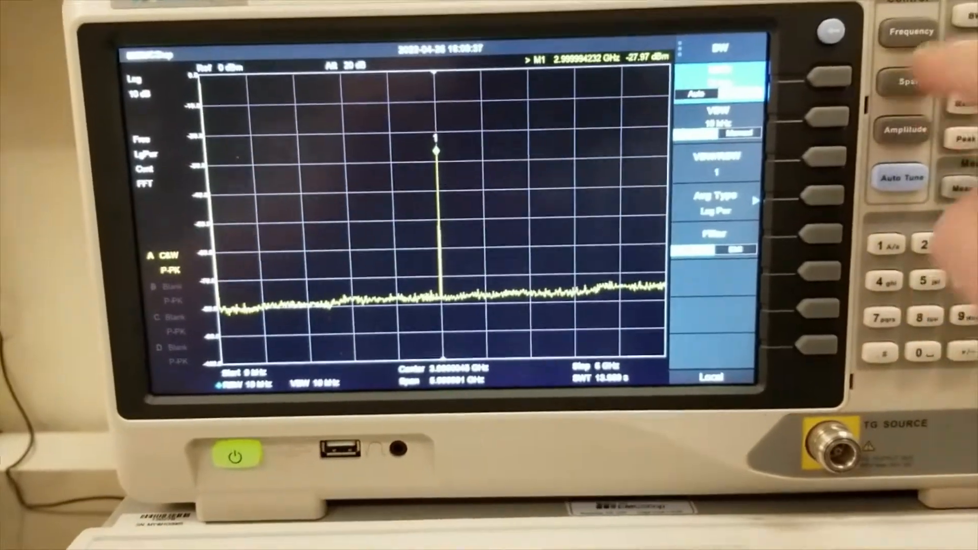
Switch the soft-key menu from bandwidth to span options for the 0–6 GHz sweep.
{"action": "left_click", "coordinate": [897, 84]}
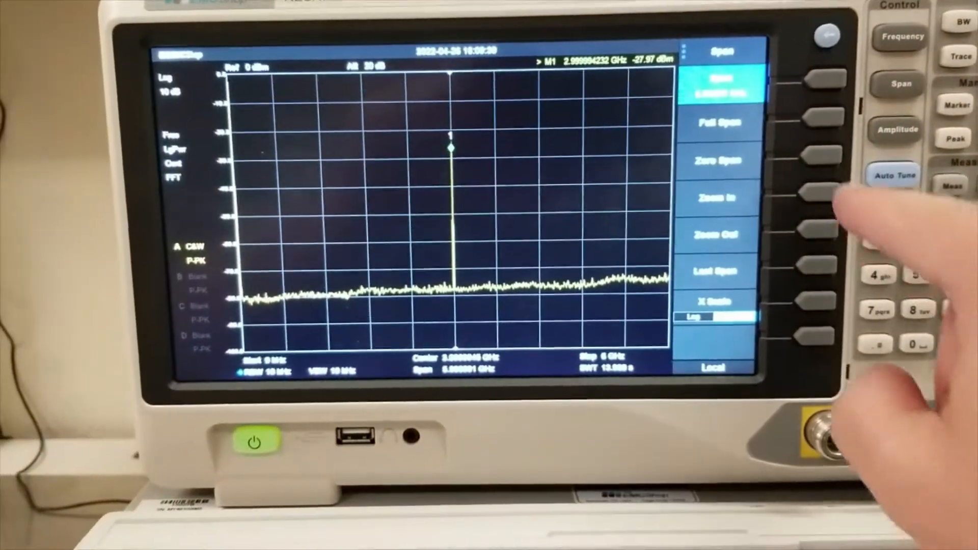